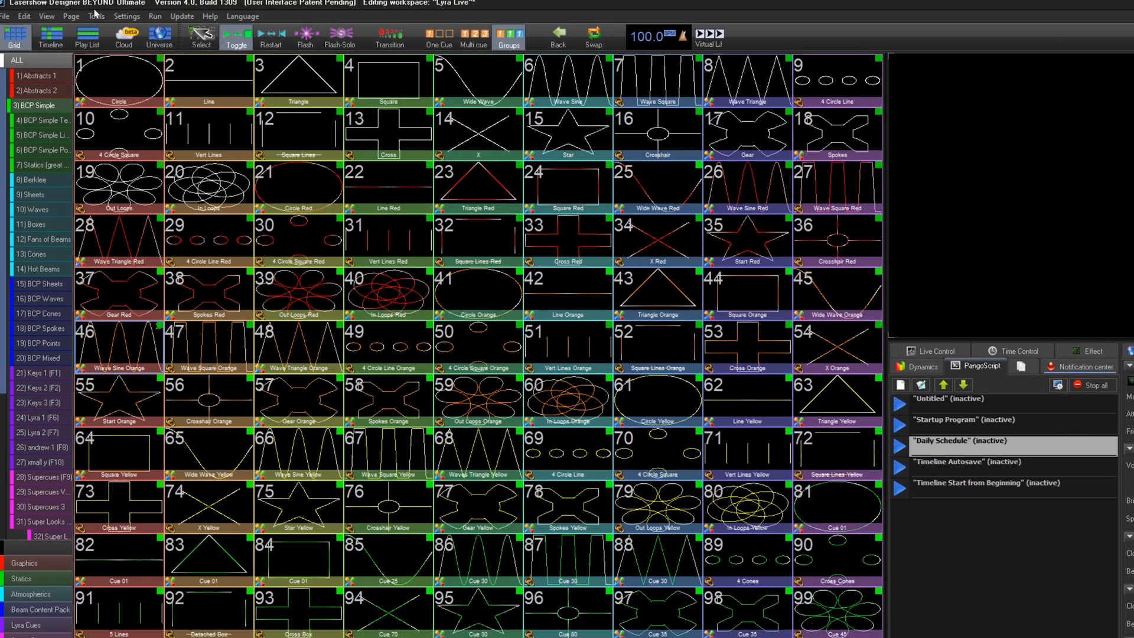
Step: Open the Tools menu to see BEYOND's monitoring and diagnostic windows
{"action": "left_click", "coordinate": [95, 15]}
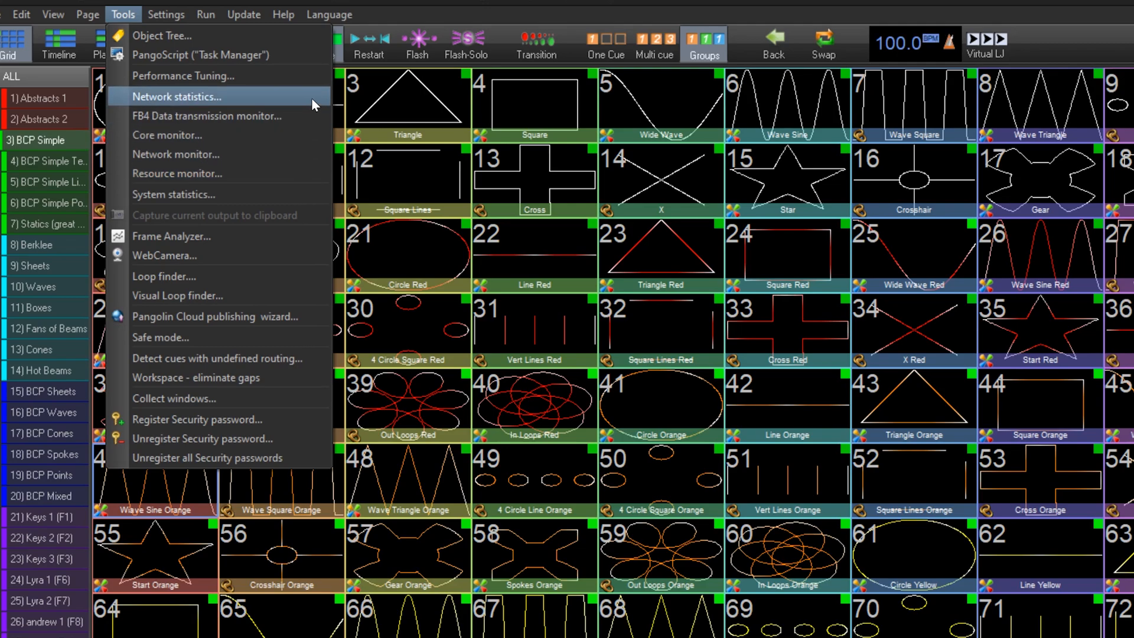
{"action": "mouse_move", "coordinate": [183, 76]}
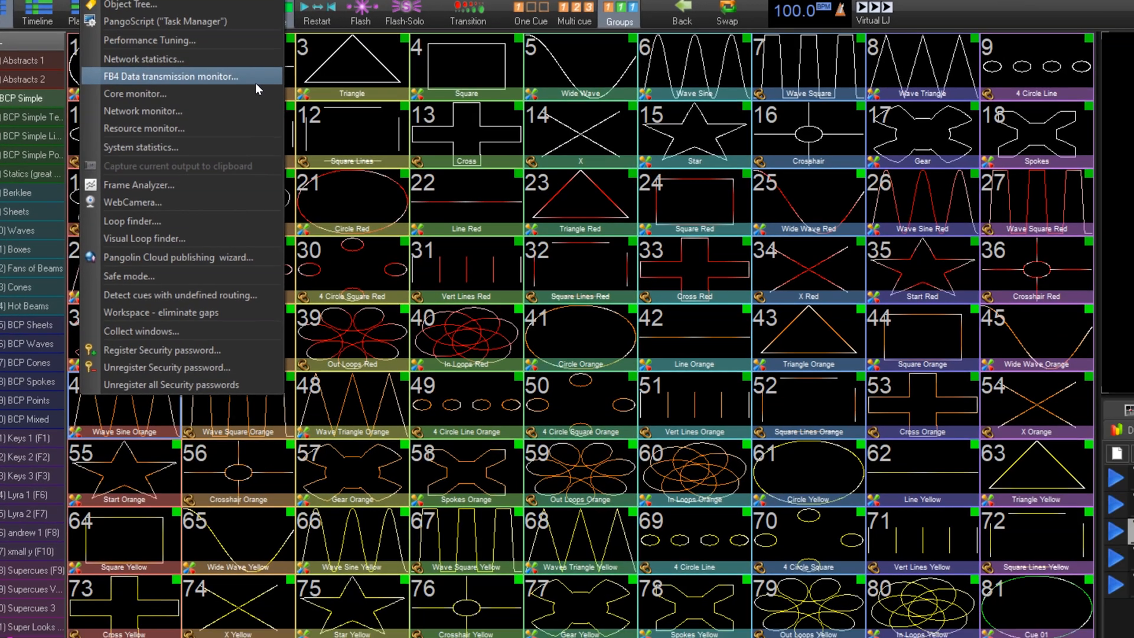
Step: Show the FB4 Data transmission monitor in Details view with Max Time 50 for FB4 02723
{"action": "left_click", "coordinate": [174, 76]}
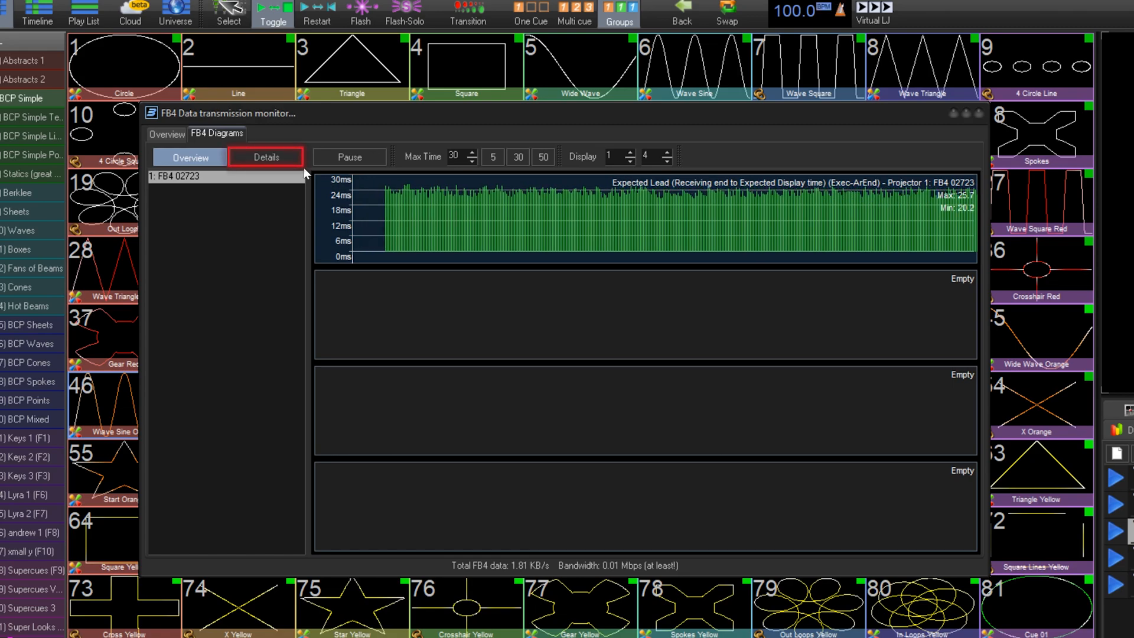
{"action": "left_click", "coordinate": [266, 156]}
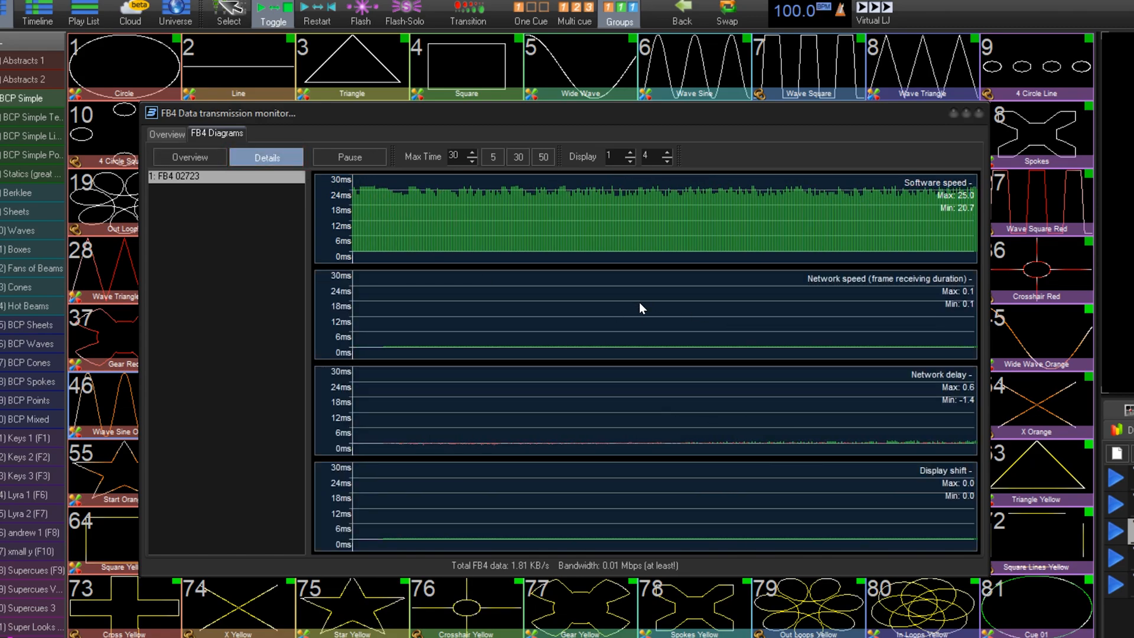
{"action": "left_click", "coordinate": [542, 157]}
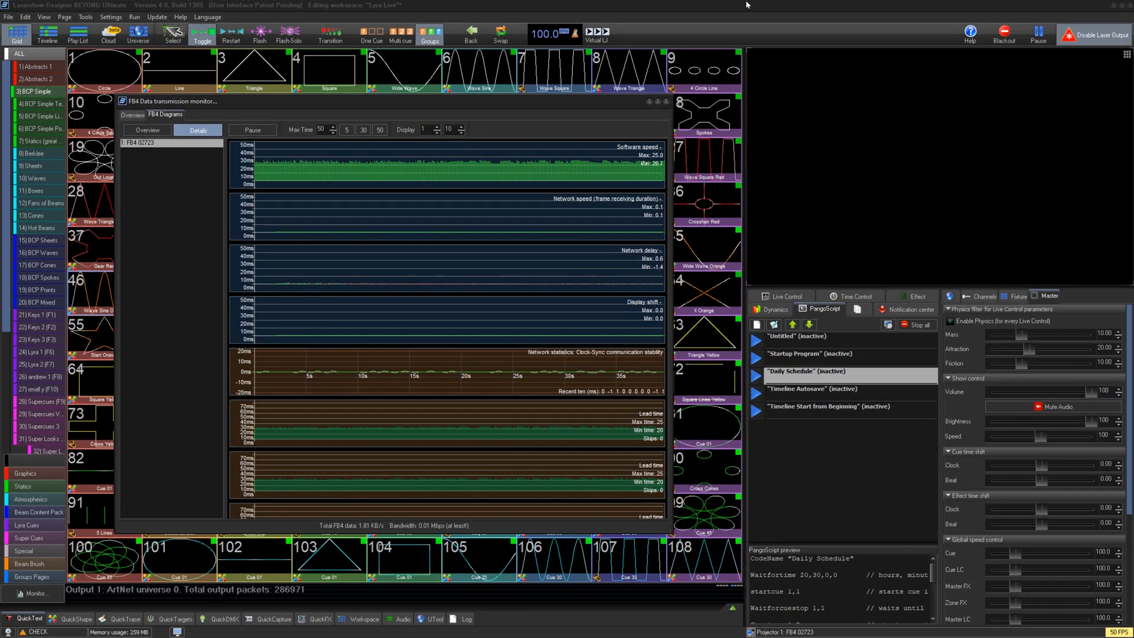
Step: Replace the FB4 monitor with the Core monitor, reviewing Drawing duration then Script duration graphs
{"action": "left_click", "coordinate": [44, 16]}
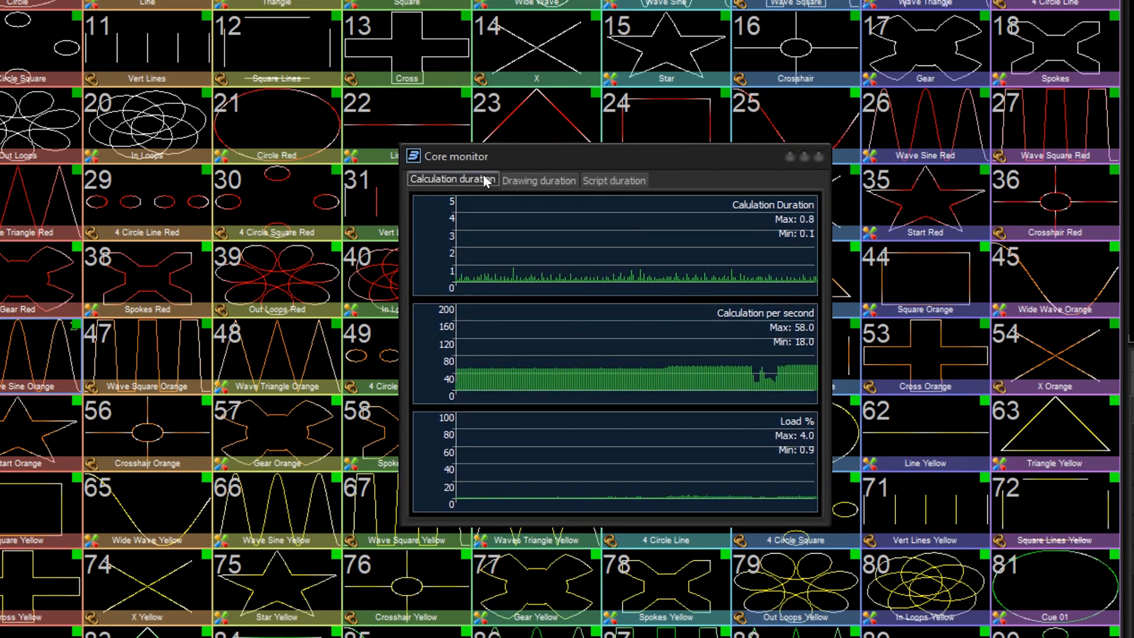
{"action": "mouse_move", "coordinate": [681, 260]}
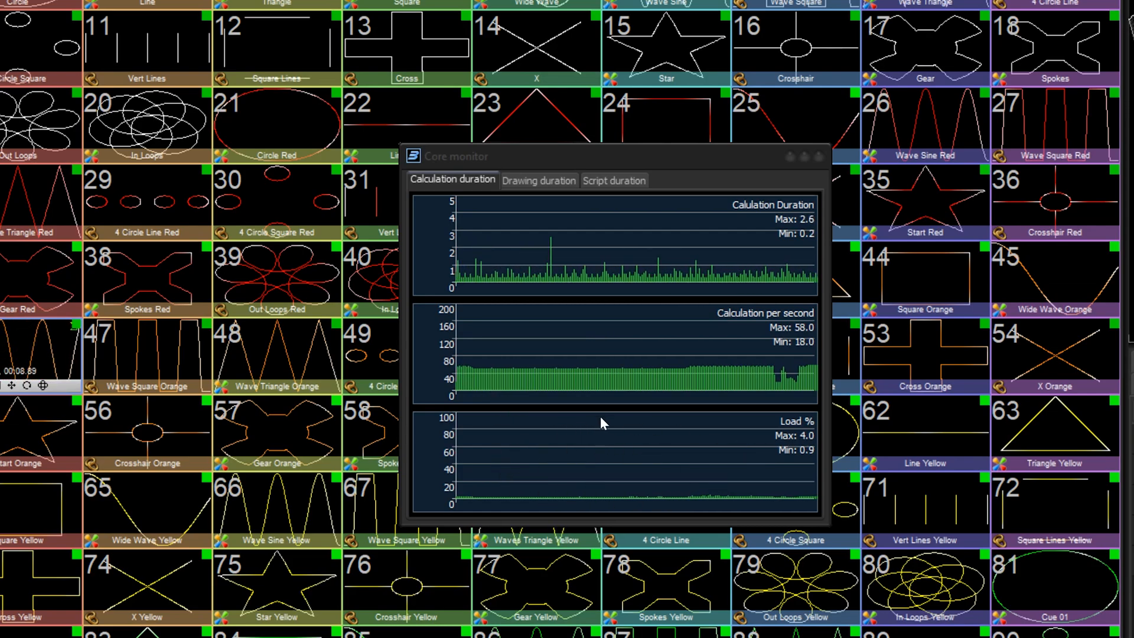
{"action": "mouse_move", "coordinate": [691, 463]}
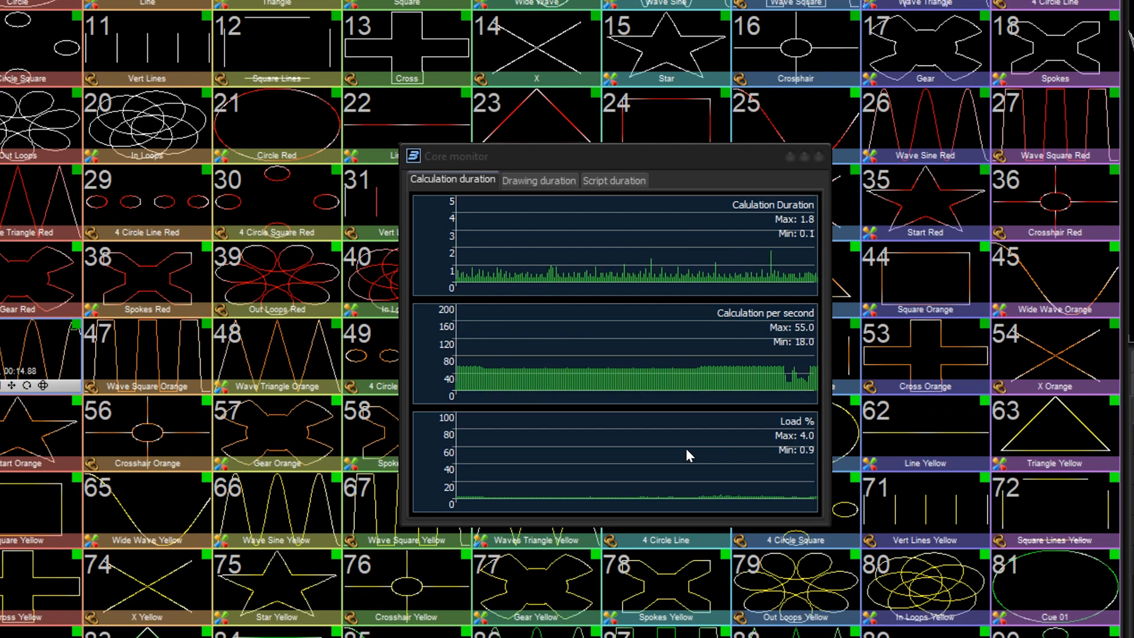
{"action": "left_click", "coordinate": [539, 179]}
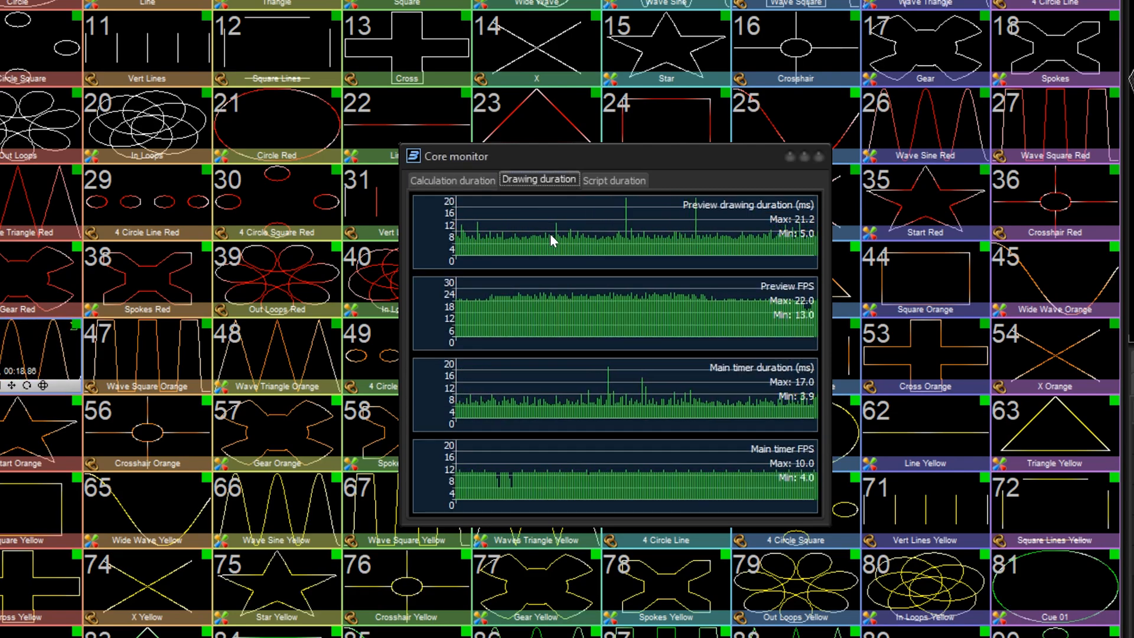
{"action": "mouse_move", "coordinate": [609, 269]}
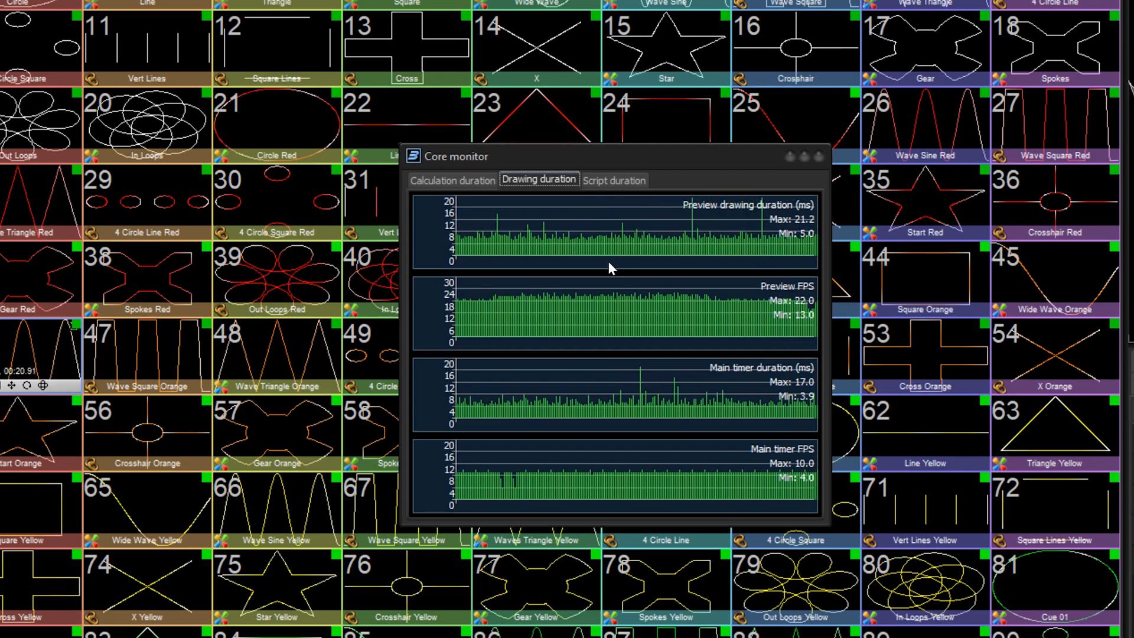
{"action": "left_click", "coordinate": [614, 180]}
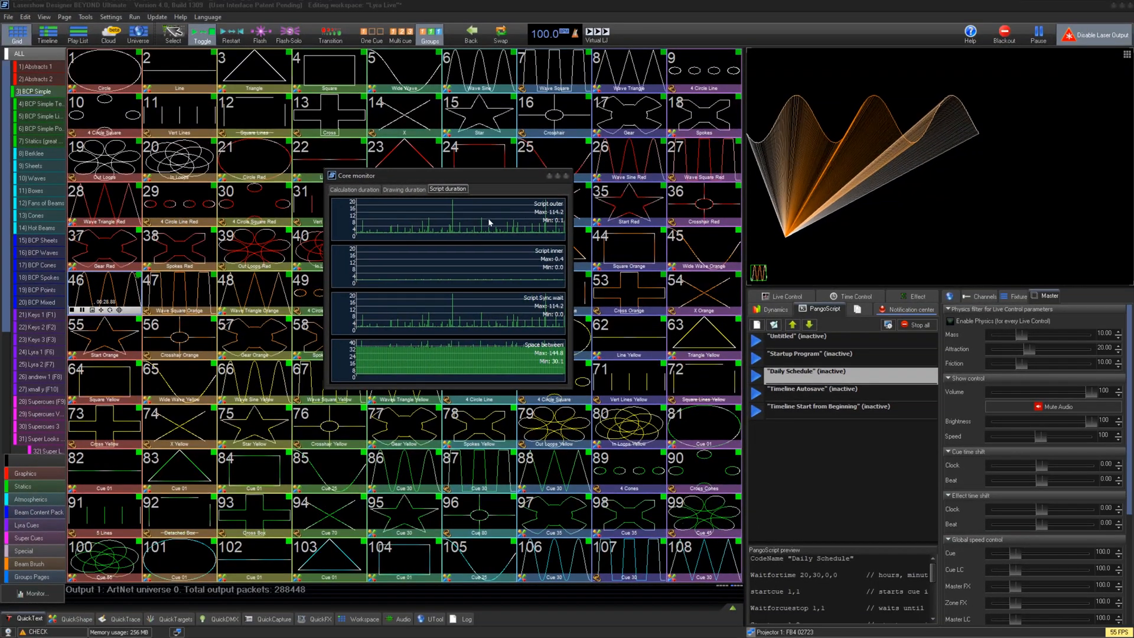
Step: Check the Network monitor statistics for 192.168.1.220 and the third interface, then close the monitors
{"action": "left_click", "coordinate": [85, 16]}
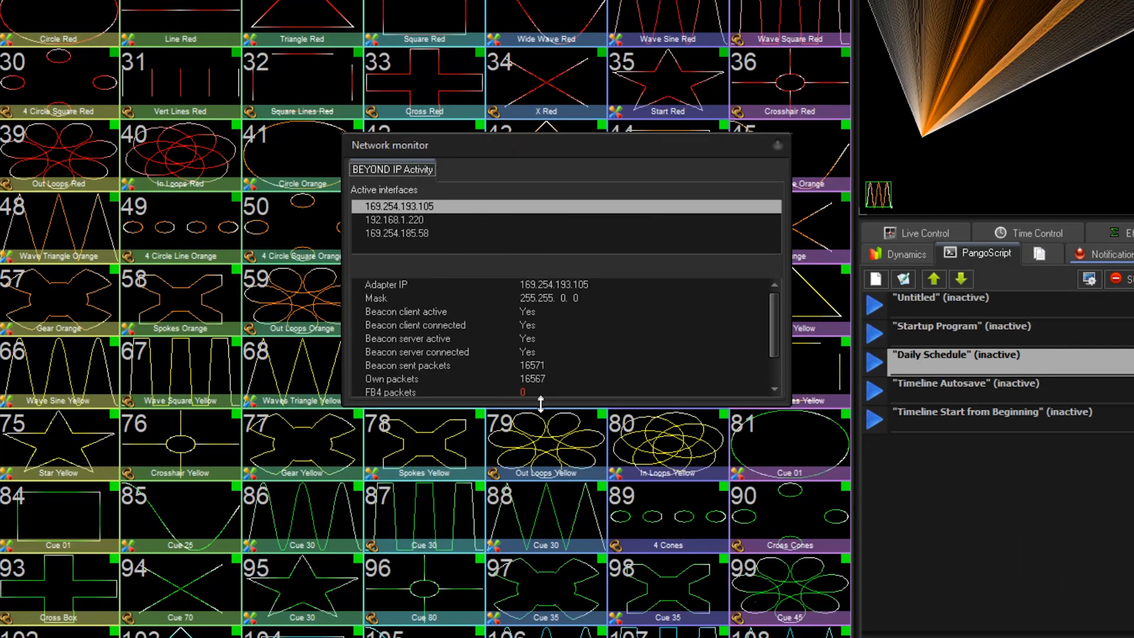
{"action": "left_click", "coordinate": [394, 219]}
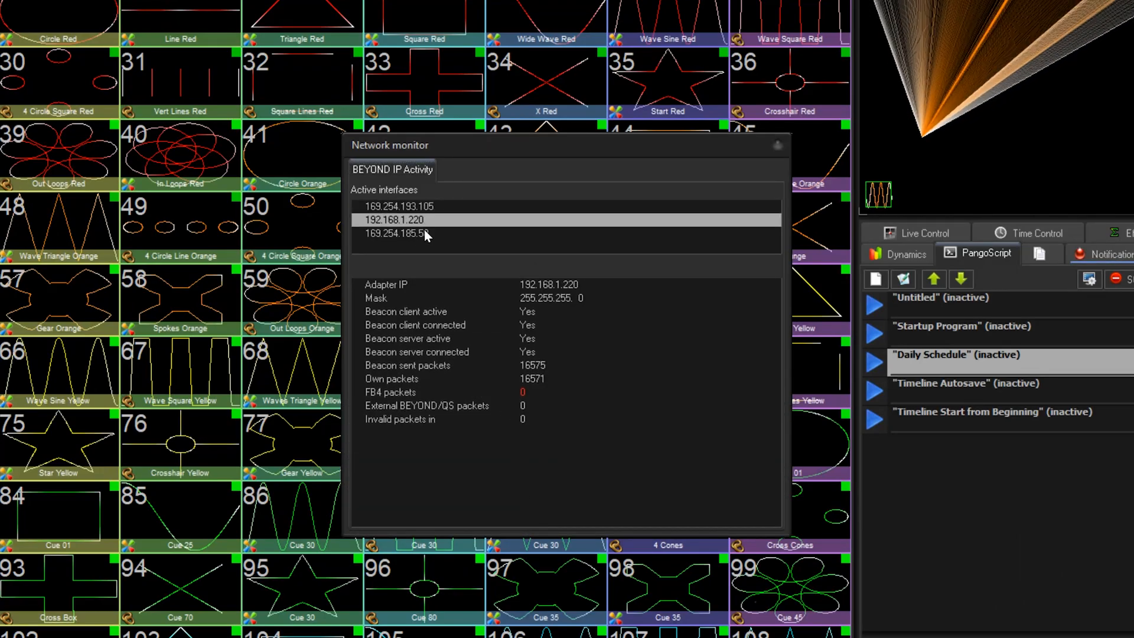
{"action": "left_click", "coordinate": [396, 232]}
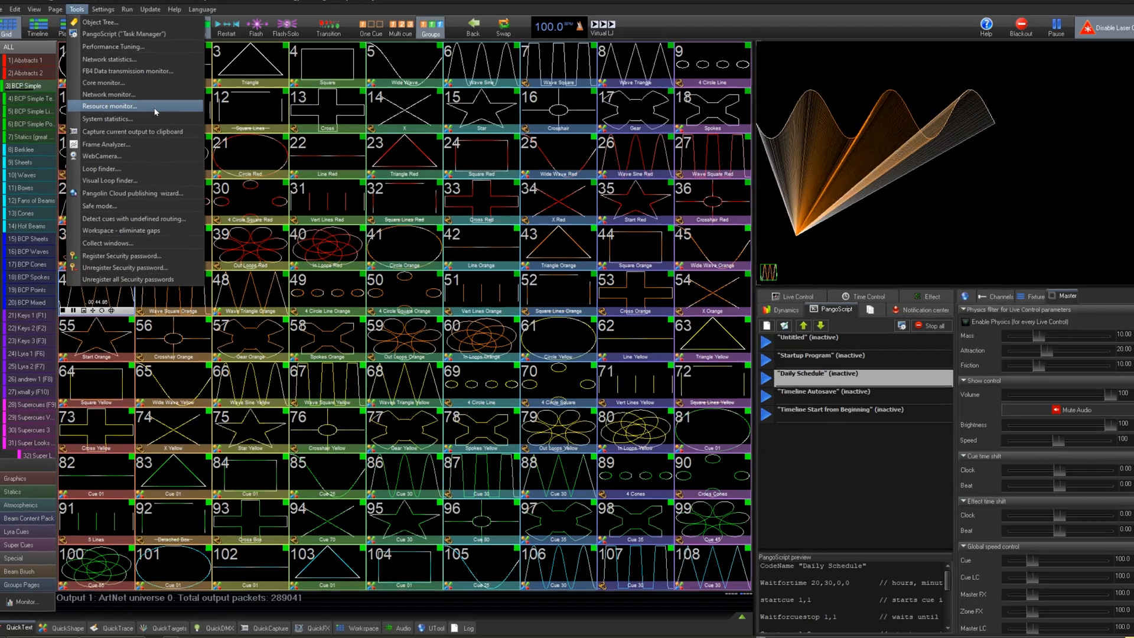
{"action": "left_click", "coordinate": [115, 106]}
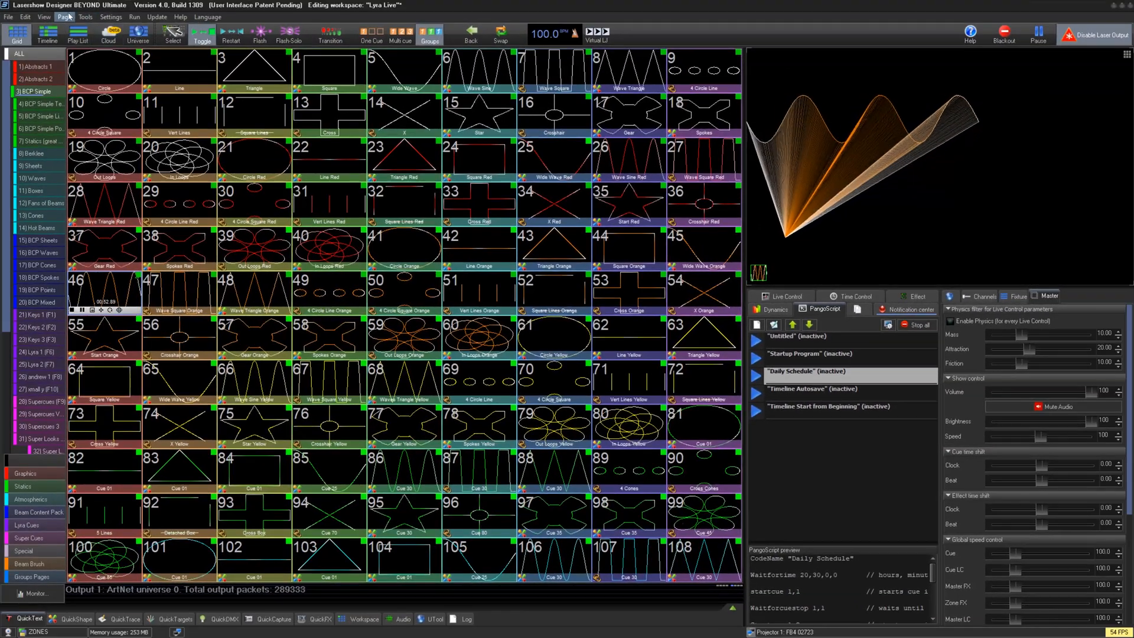
Step: Review Net Statistics on the Protocols and Network Interfaces tabs, then close the window
{"action": "left_click", "coordinate": [85, 16]}
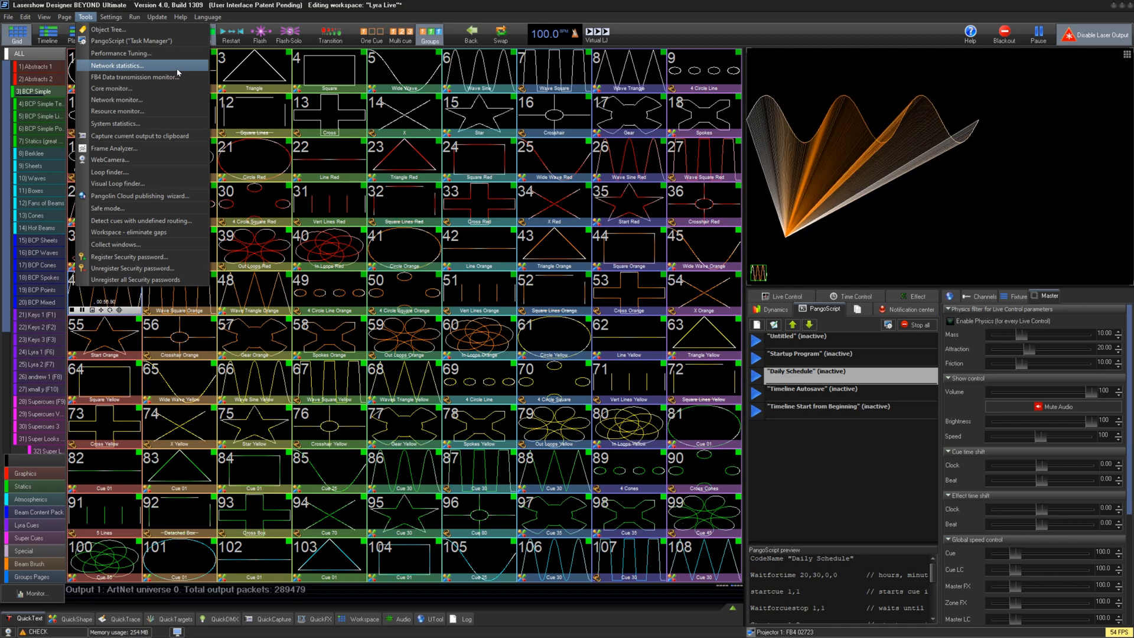
{"action": "left_click", "coordinate": [118, 66]}
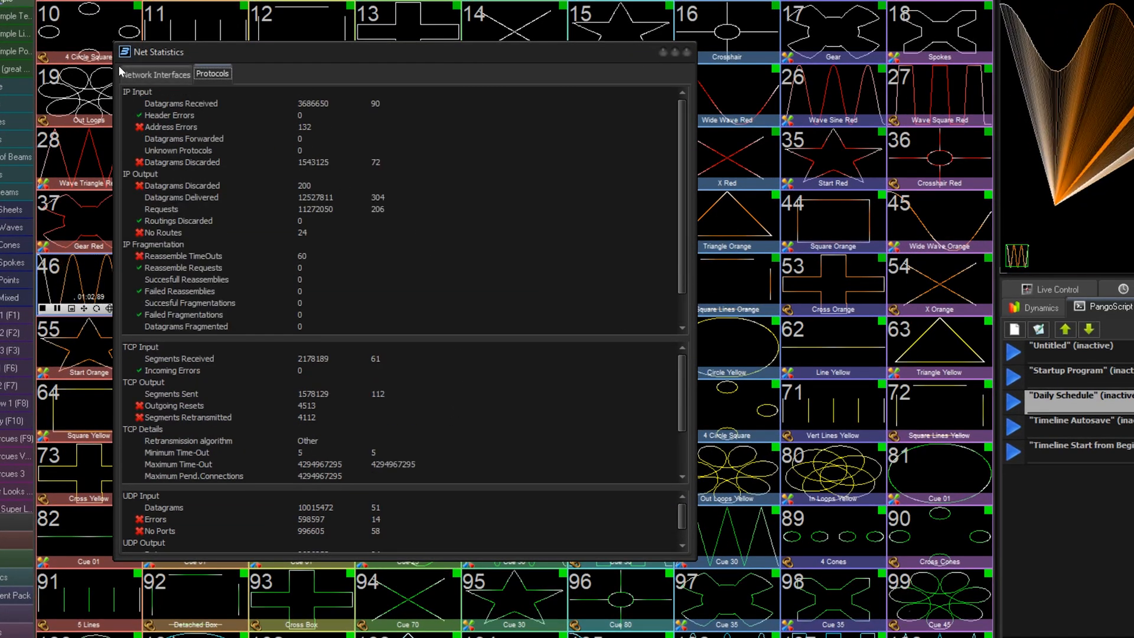
{"action": "left_click", "coordinate": [156, 74]}
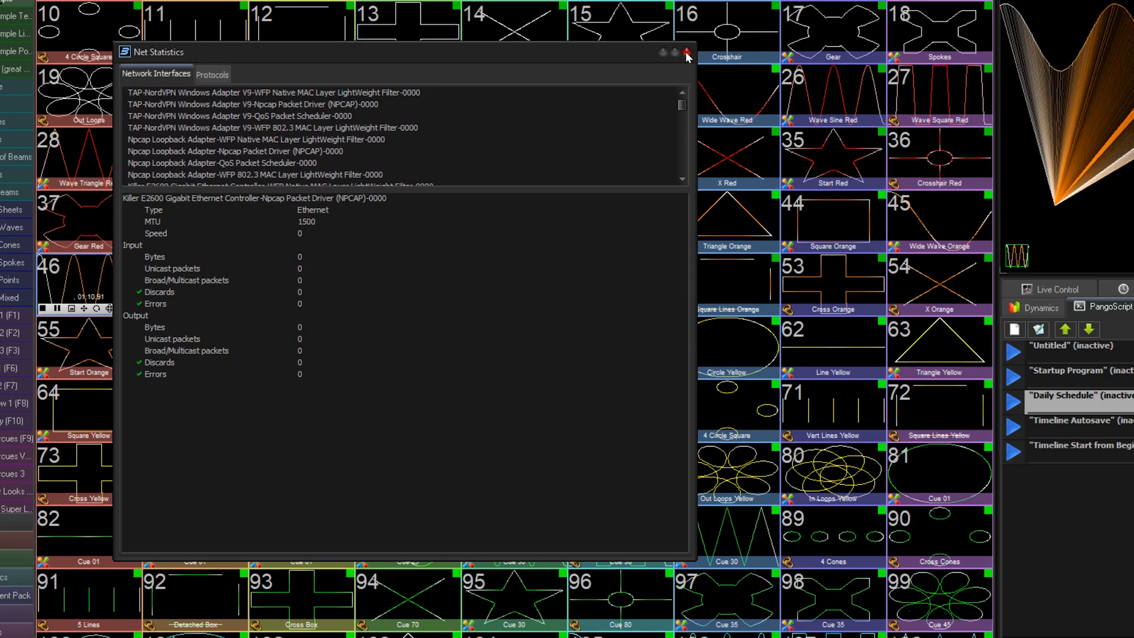
{"action": "left_click", "coordinate": [87, 16]}
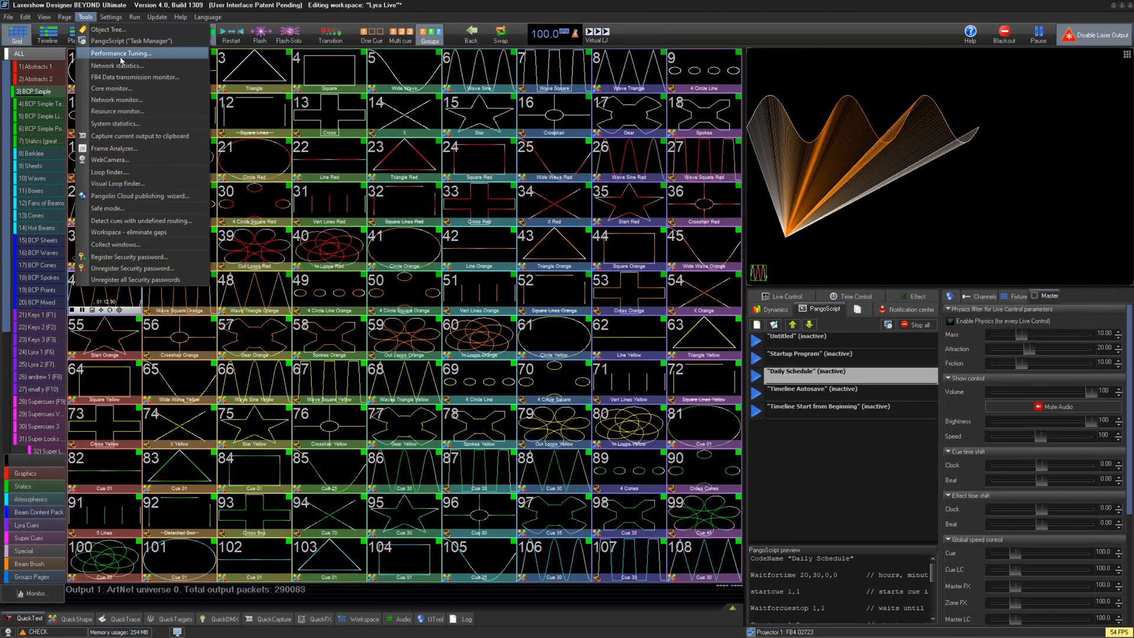
Step: Open Performance Tuning and apply the Optimum CPU and network usage profile
{"action": "left_click", "coordinate": [120, 53]}
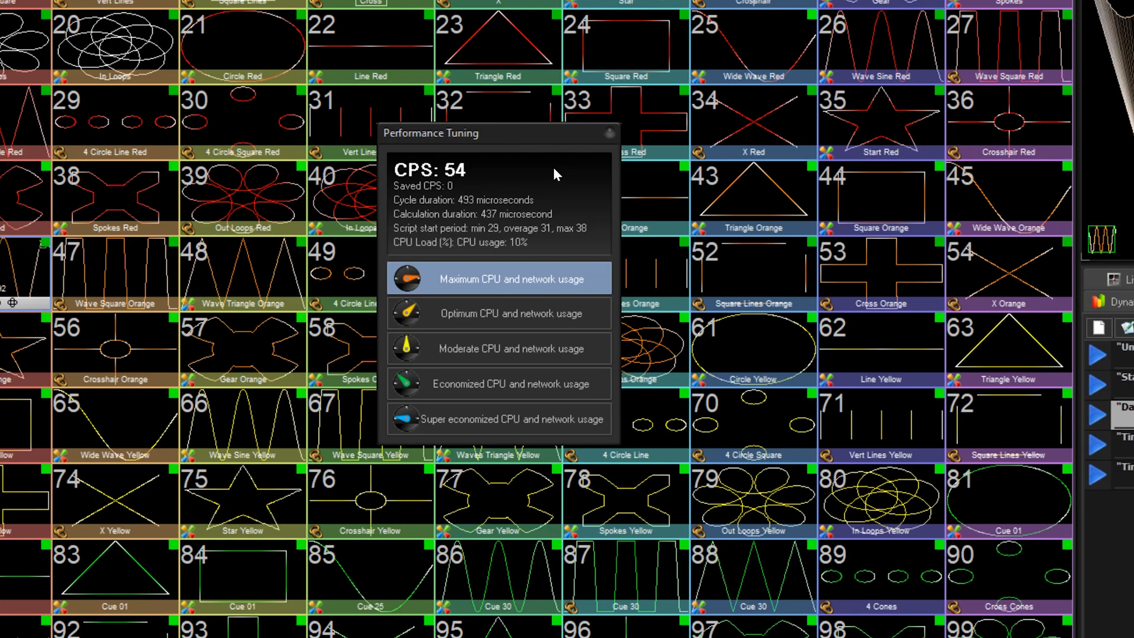
{"action": "mouse_move", "coordinate": [611, 326]}
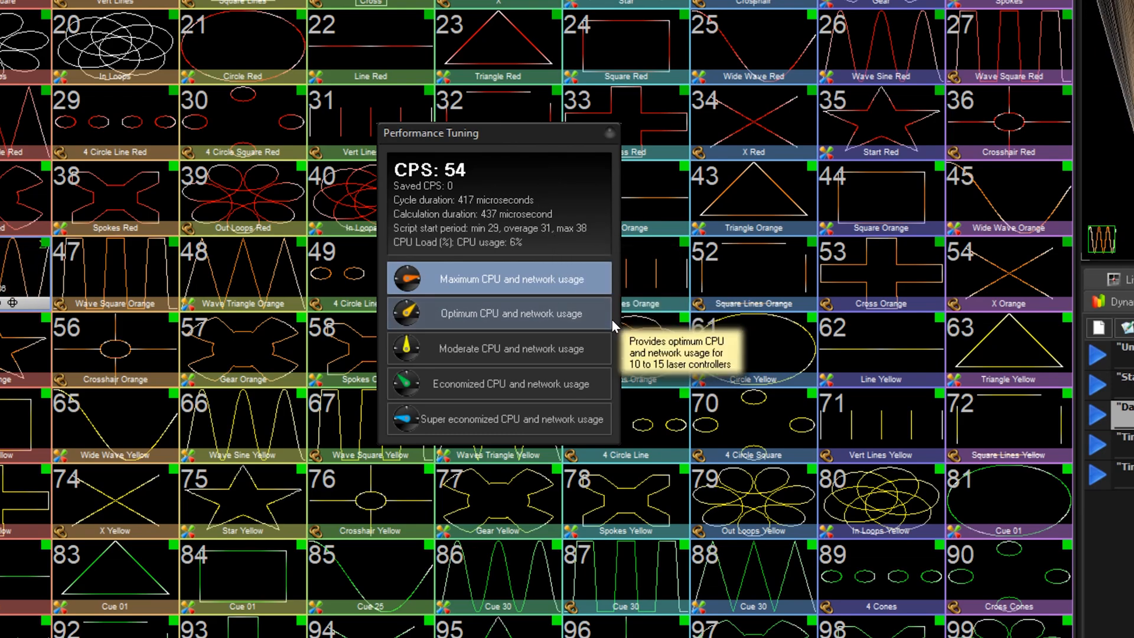
{"action": "mouse_move", "coordinate": [593, 320]}
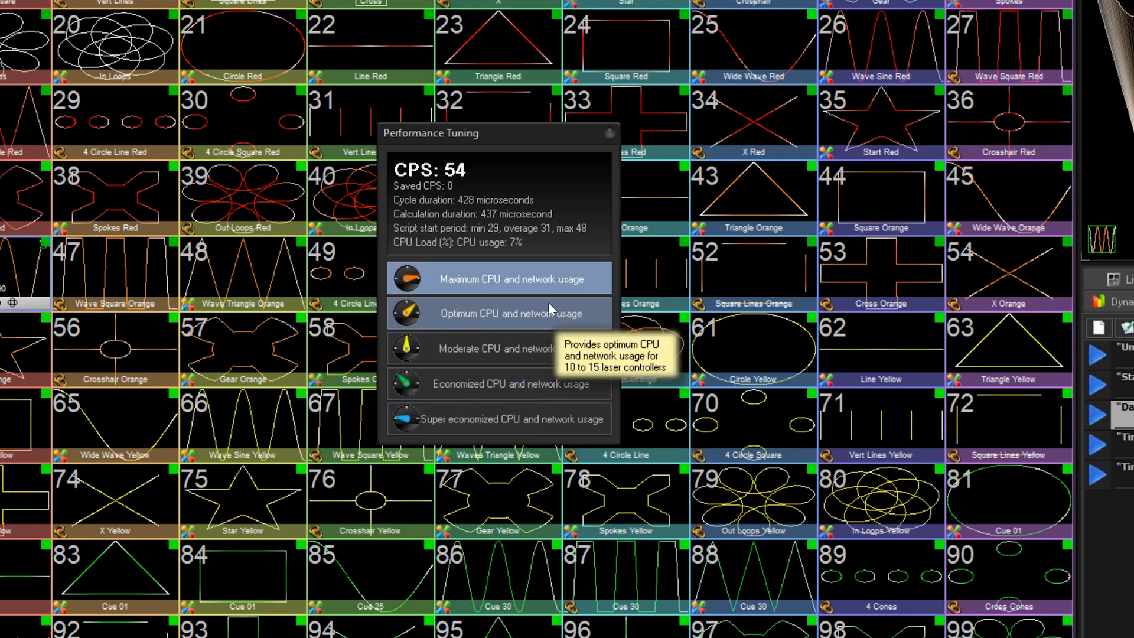
{"action": "mouse_move", "coordinate": [524, 385]}
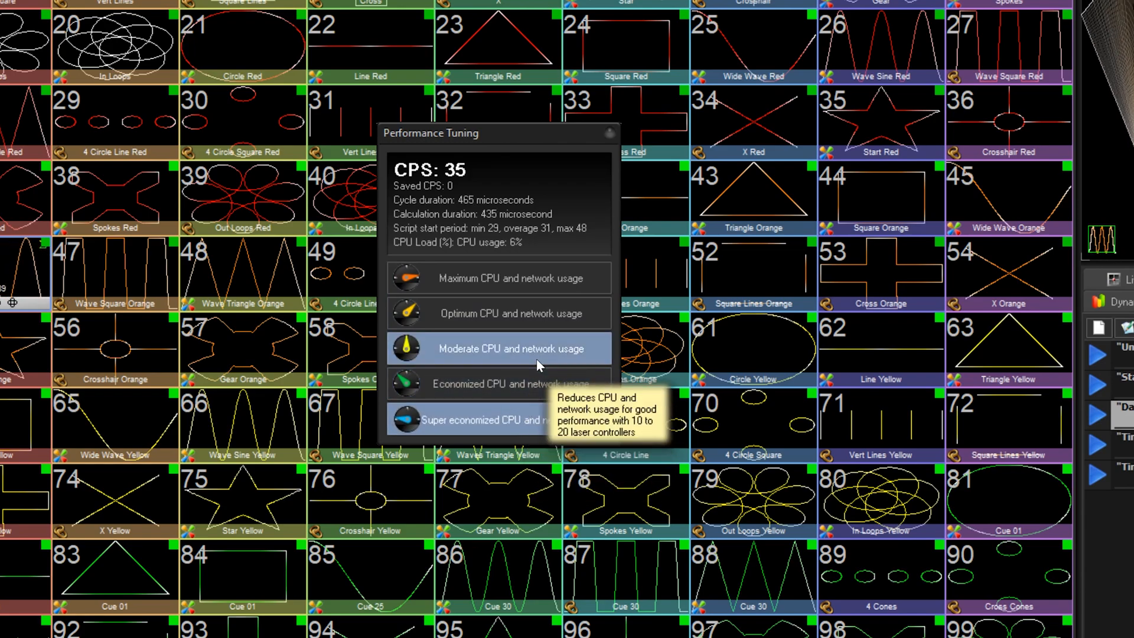
{"action": "left_click", "coordinate": [497, 420]}
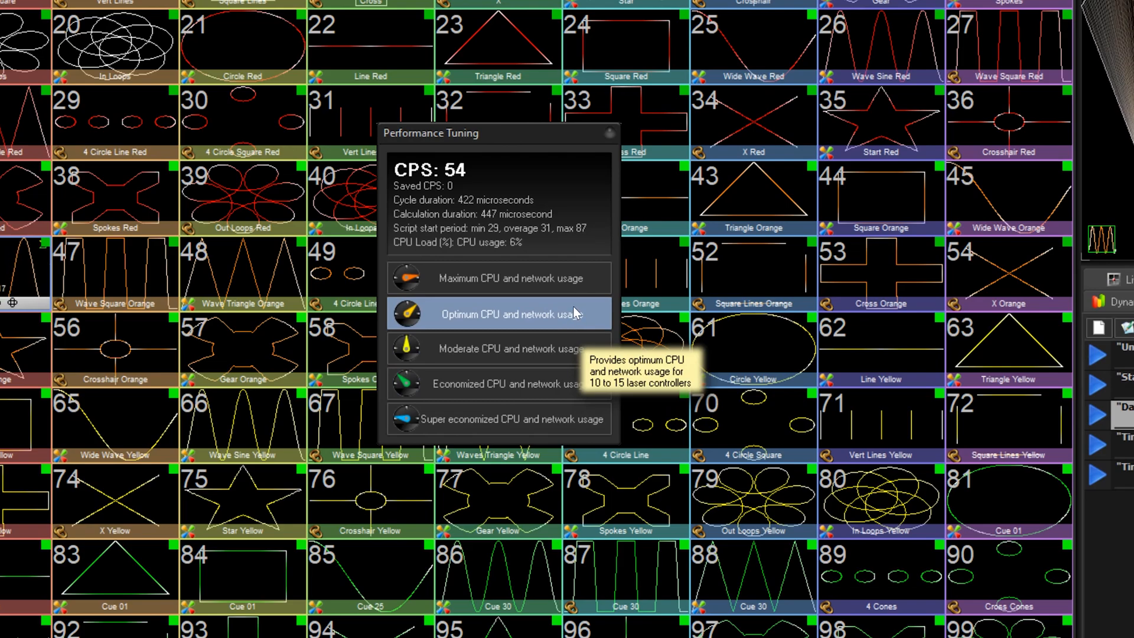
{"action": "mouse_move", "coordinate": [499, 278]}
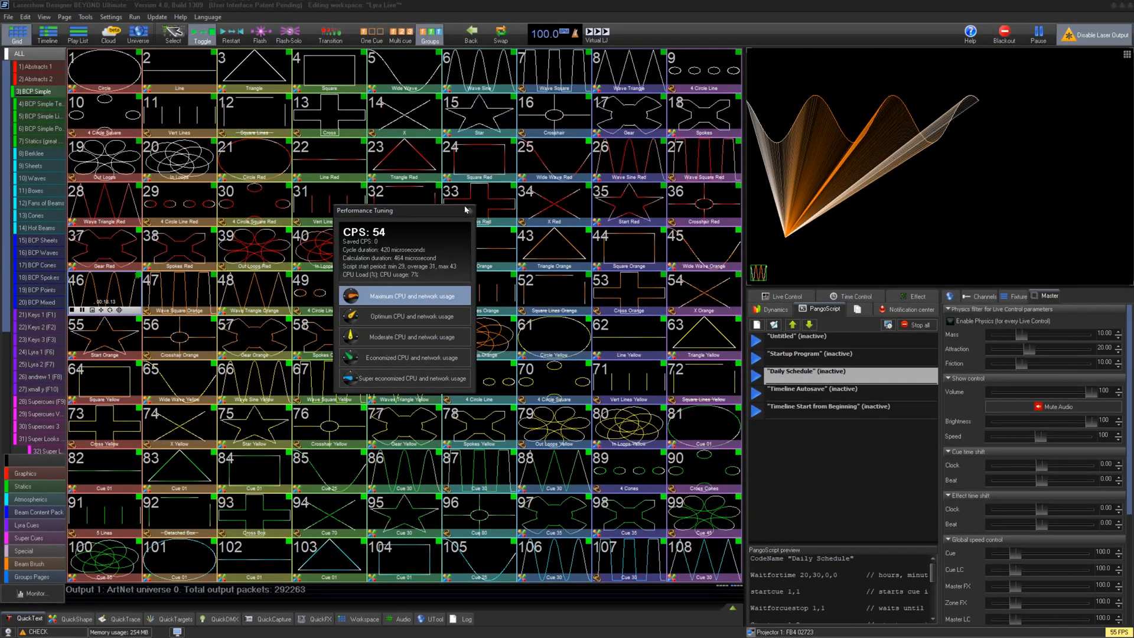
Step: Close Performance Tuning and reopen the Tools menu
{"action": "left_click", "coordinate": [85, 16]}
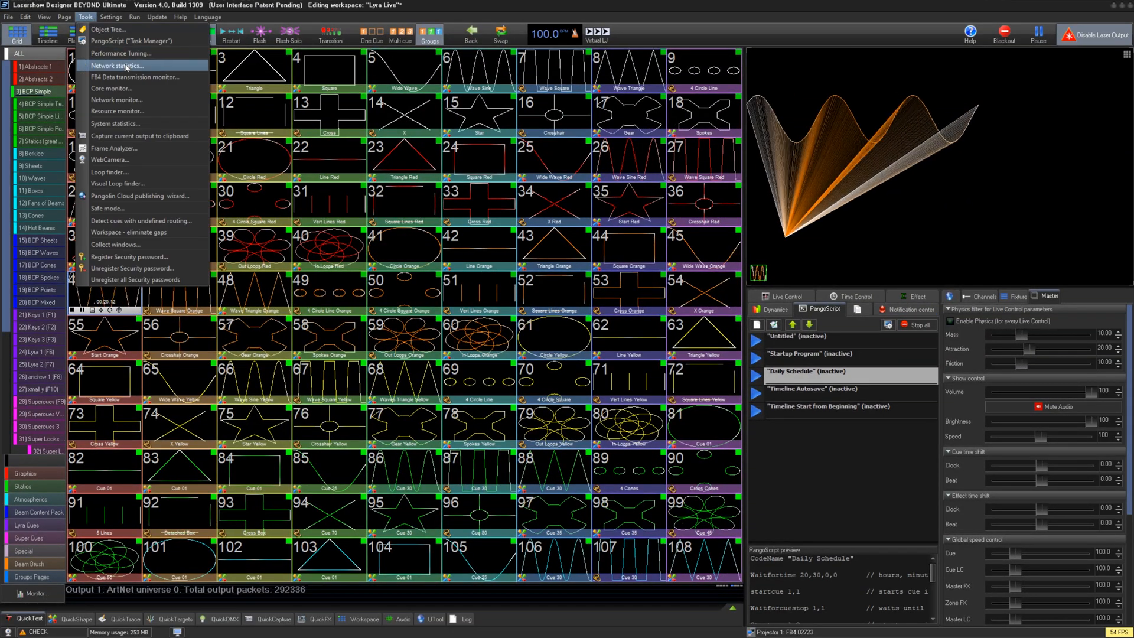
{"action": "mouse_move", "coordinate": [117, 111]}
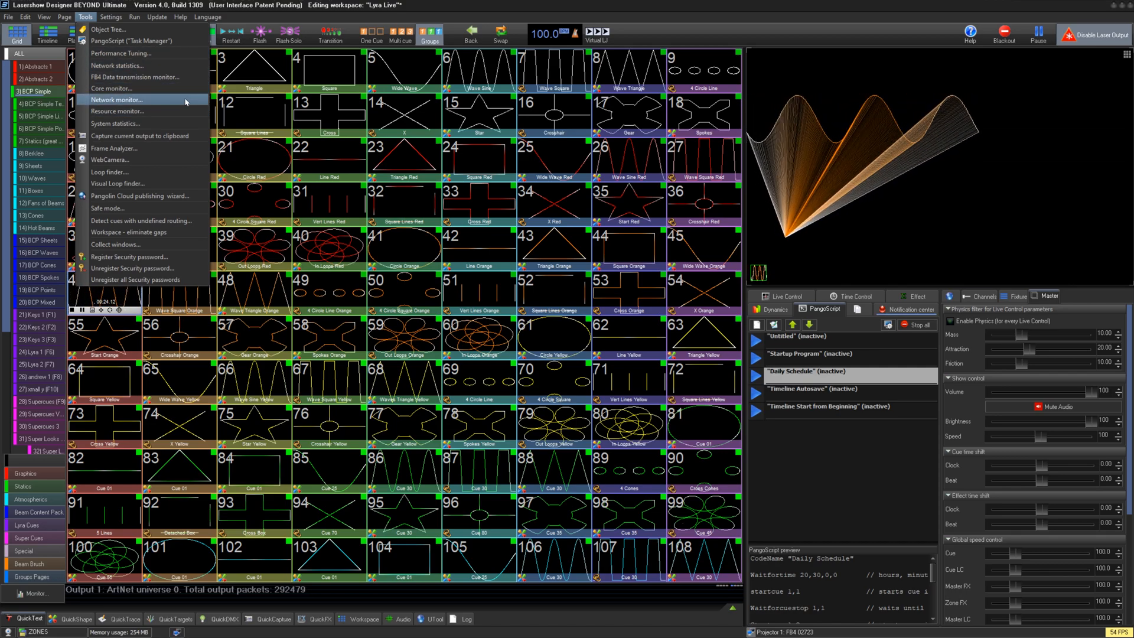
{"action": "mouse_move", "coordinate": [134, 77]}
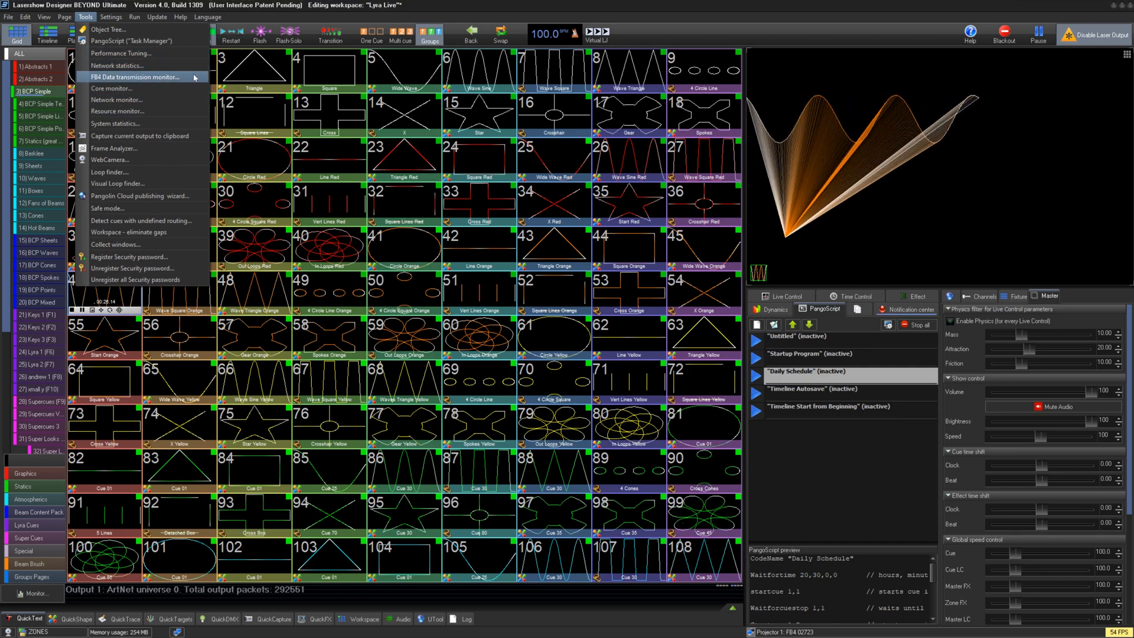